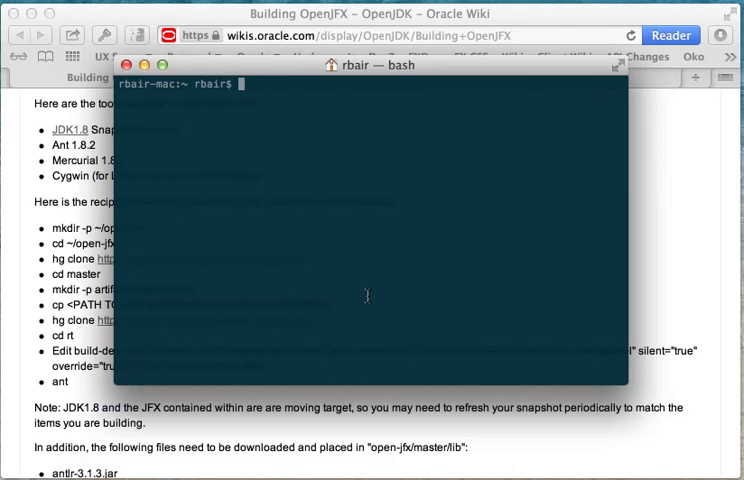
Step: Make an open-jfx folder, clone hg.openjdk.java.net/openjfx/8/master into it, and enter master/
type("mkdir open")
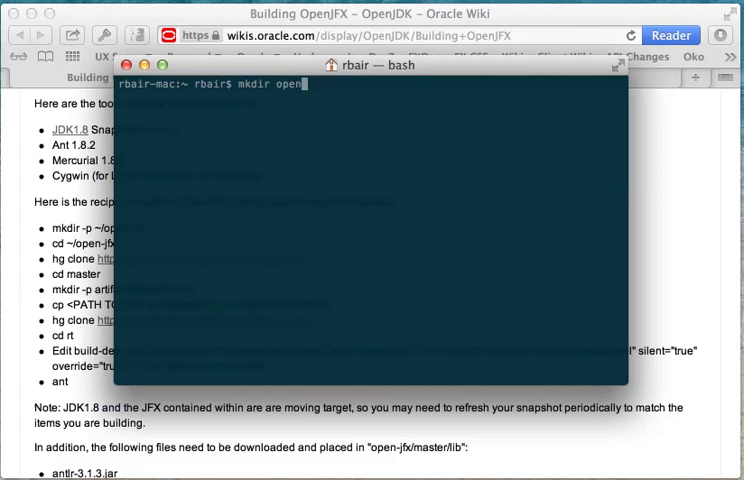
type("-")
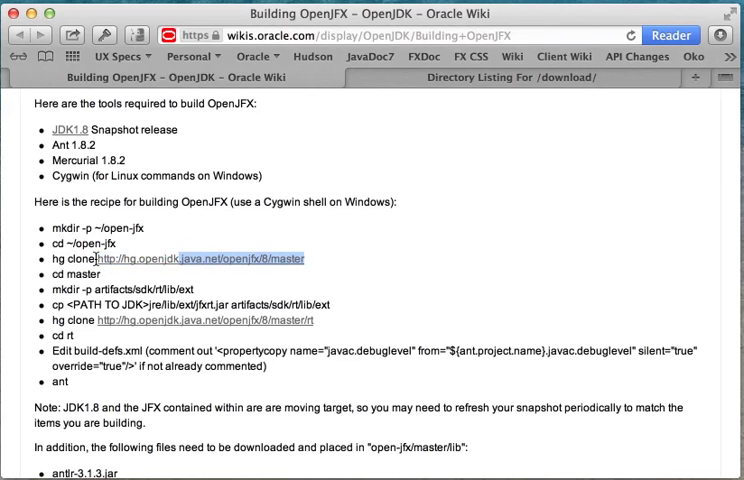
type("h")
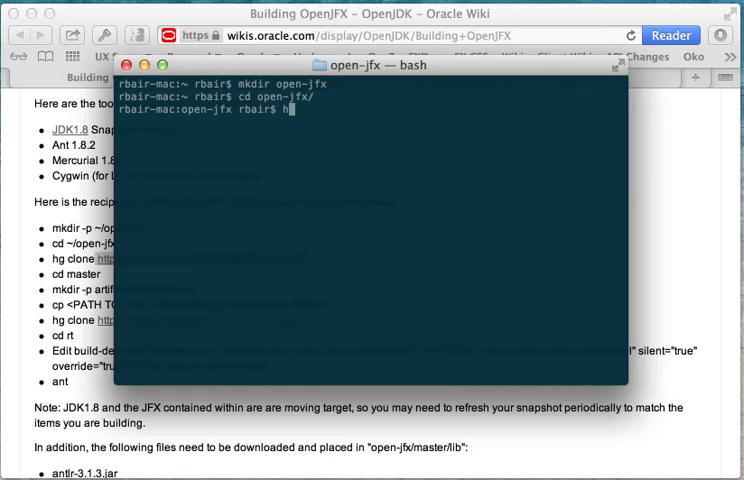
type("g clone http://hg.openjdk.java.net/openjfx/8/master")
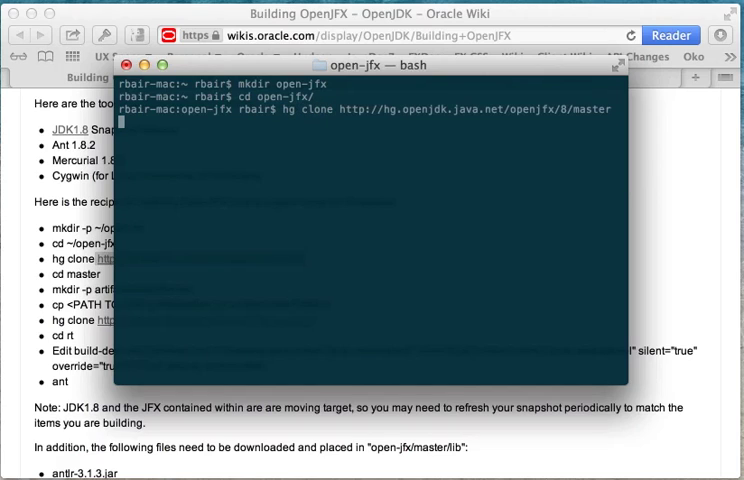
key("Return")
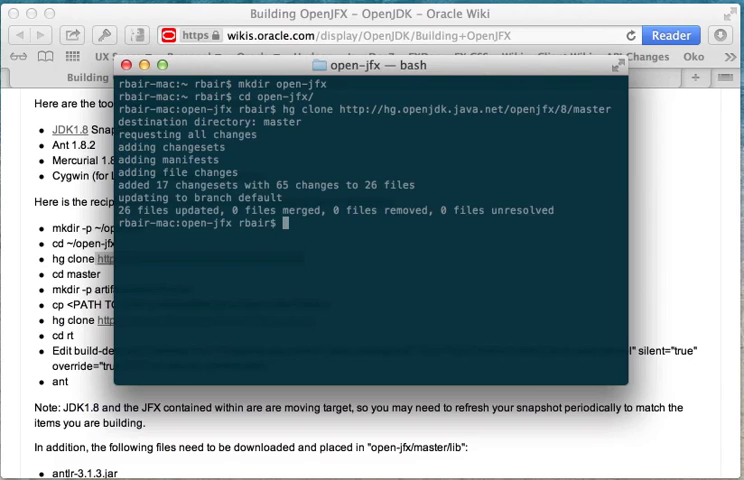
type("cd")
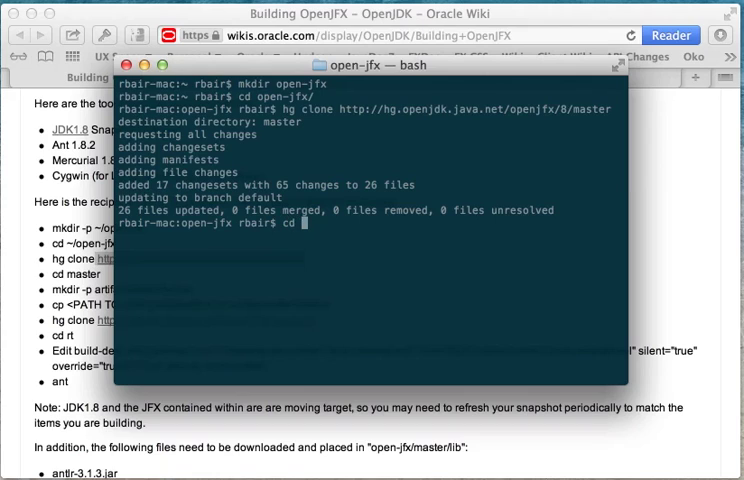
type("master/")
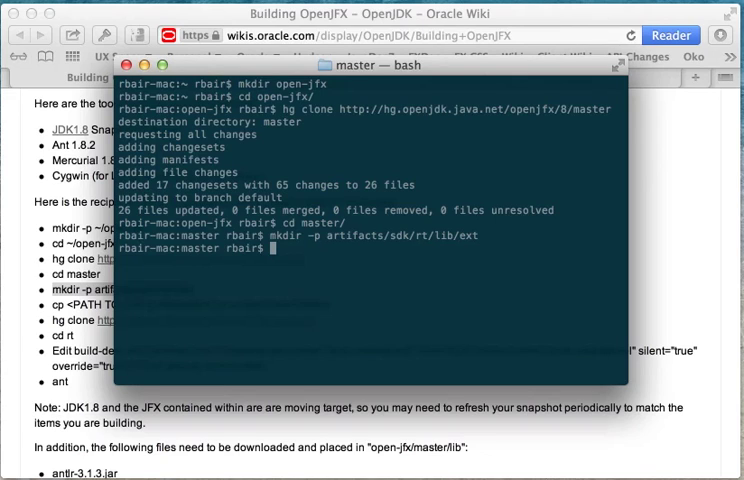
Step: Begin a cp command whose source path starts at the root directory
type("cp /")
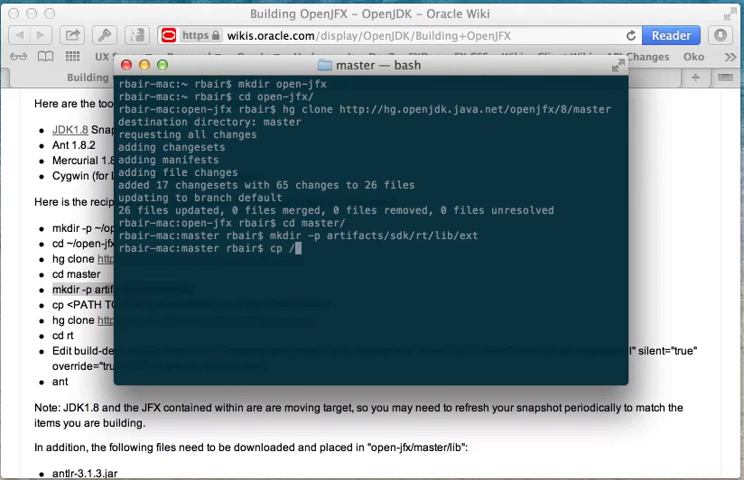
Step: Copy jfxrt.jar from the jdk1.8.0.jdk_b78 jre/lib/ext folder into artifacts/sdk/rt/lib/ext/
type("Library/Java/javaVirtualMachines/")
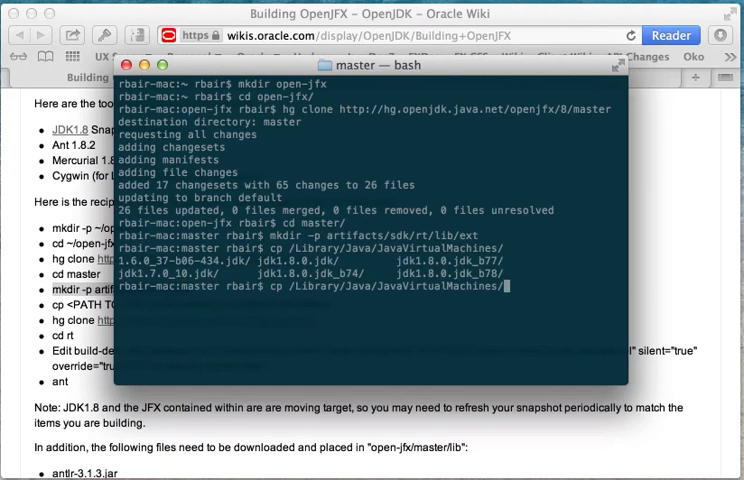
type("jdk1.8.0.jdk_b7")
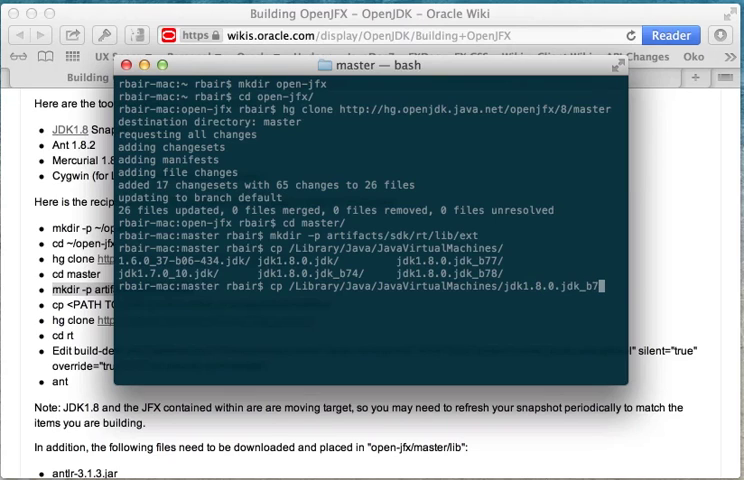
type("8/Contents/")
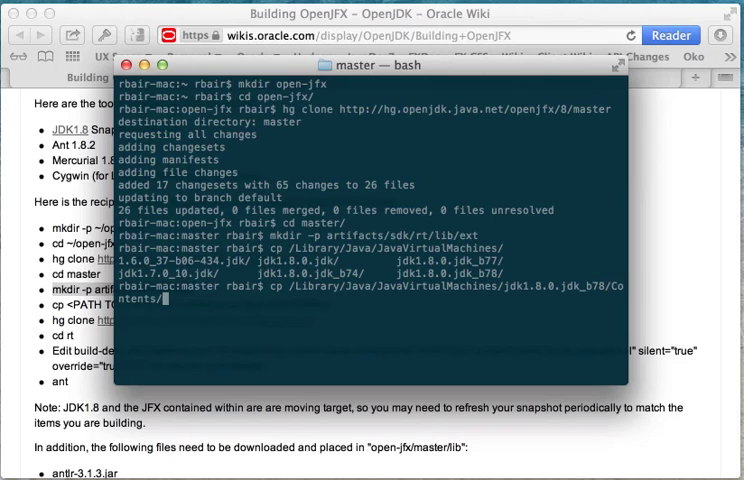
type("Home/jre/l")
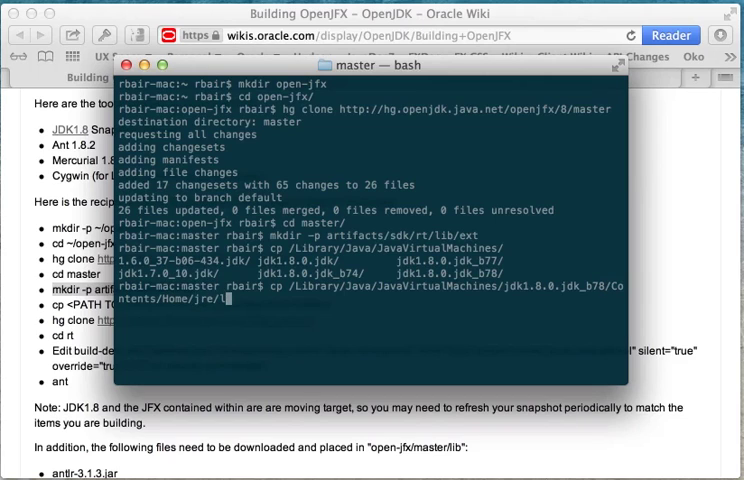
type("ib/jfr.jar")
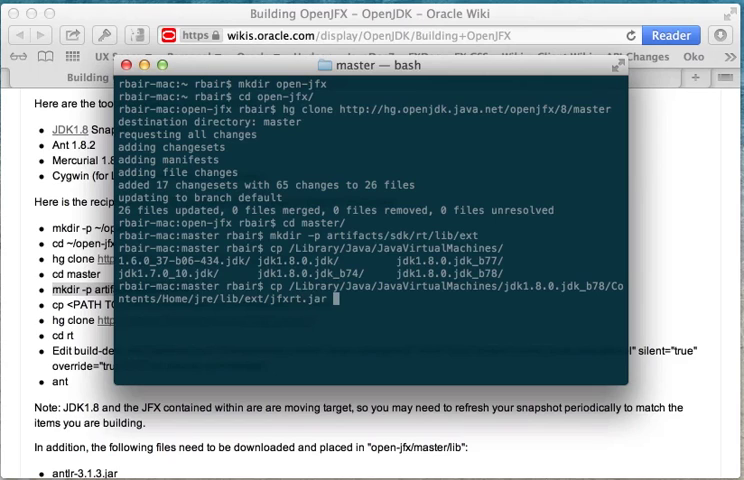
type("artifacts/sdk/rt/lib/ext/")
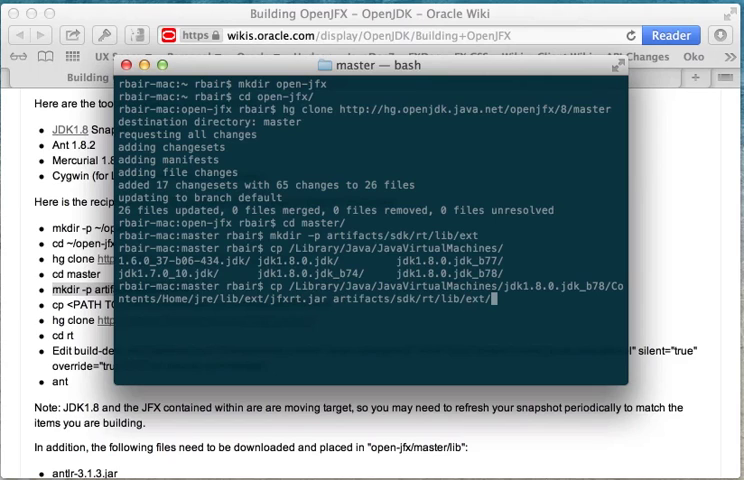
key("Return")
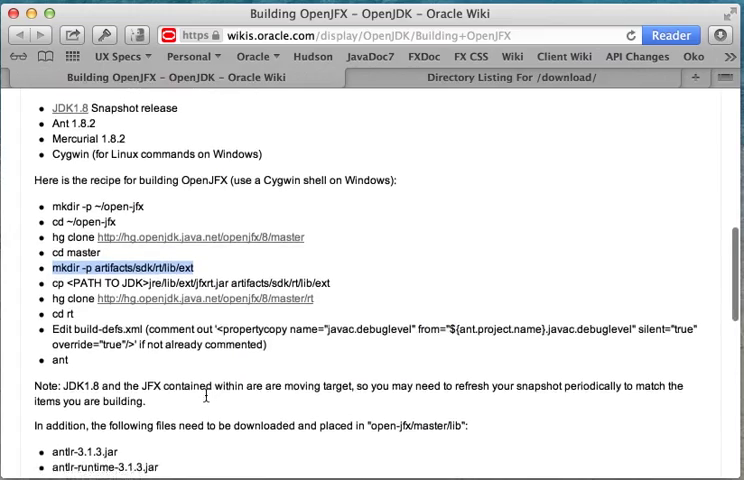
Step: Scroll the Building OpenJFX wiki page down to the jars needed in open-jfx/master/lib
scroll("down", 3)
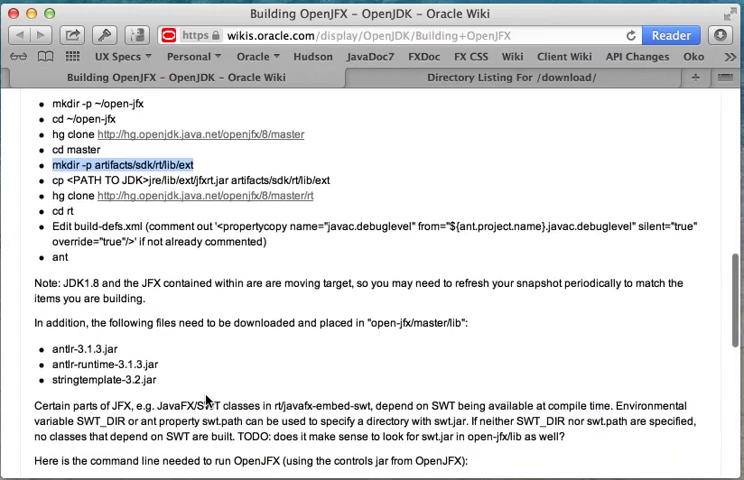
scroll("down", 3)
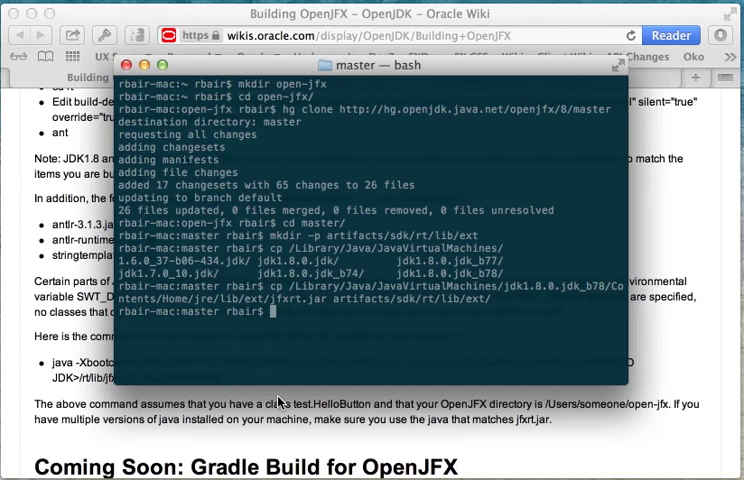
Step: Type a partial sudo mv of jdk1.8.0.jdk_b78/Contents/Home/, then abandon it
type("sudo mv /Library/Java/JavaVirtualMachines/")
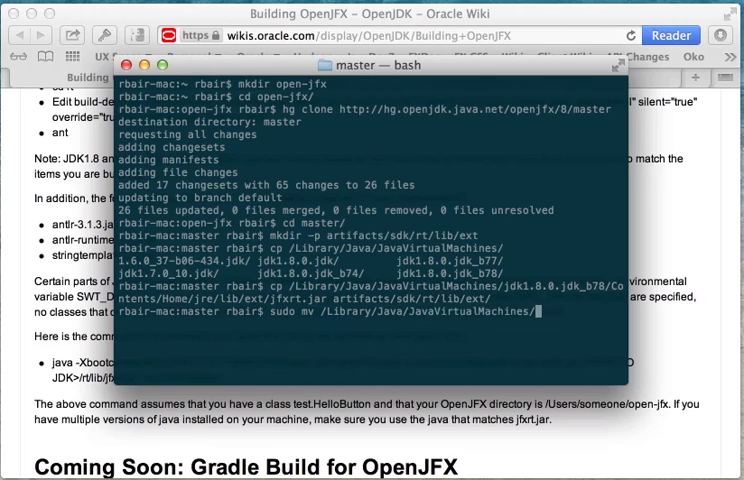
type("jdk1.8.0.jdk")
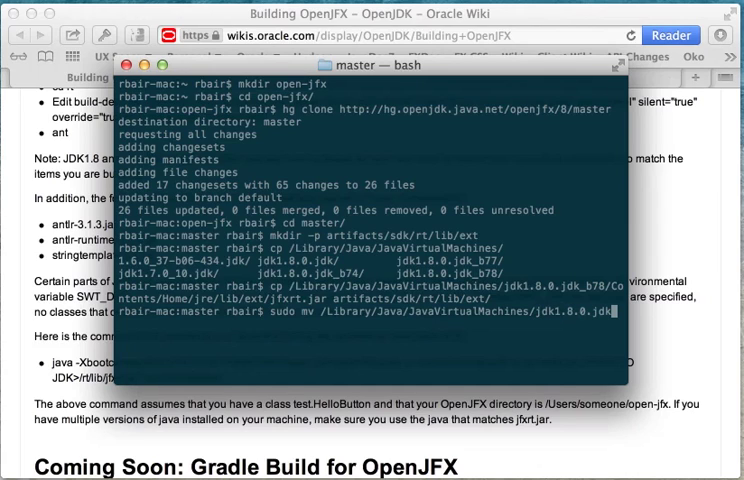
type("78")
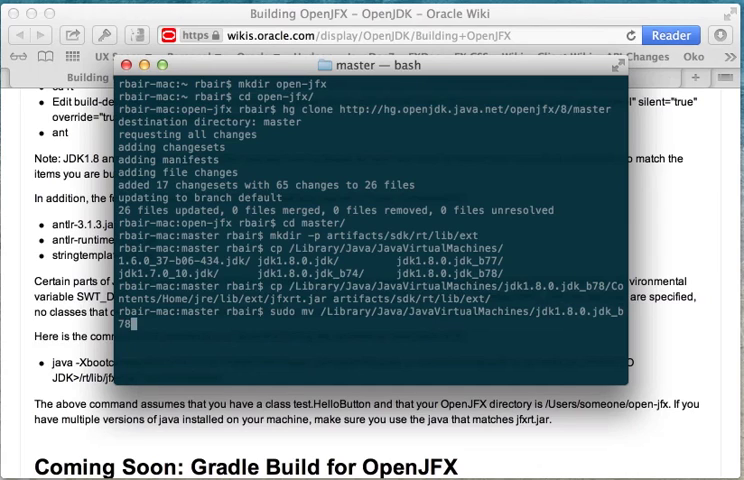
type("/Contents/Home/")
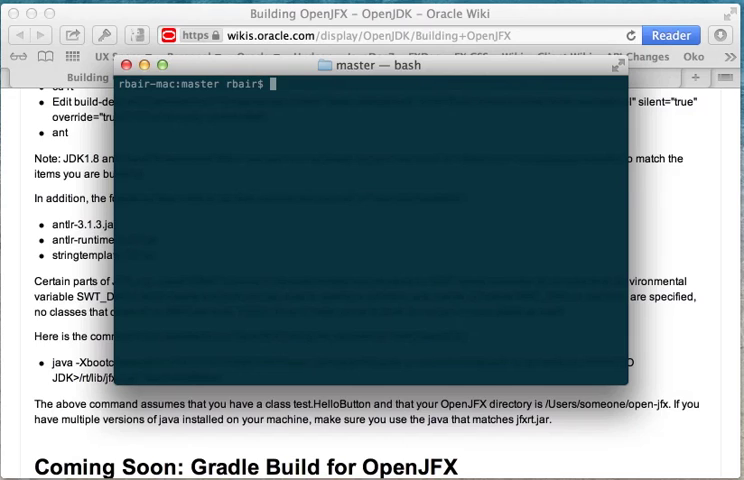
type("JAVA_HOM")
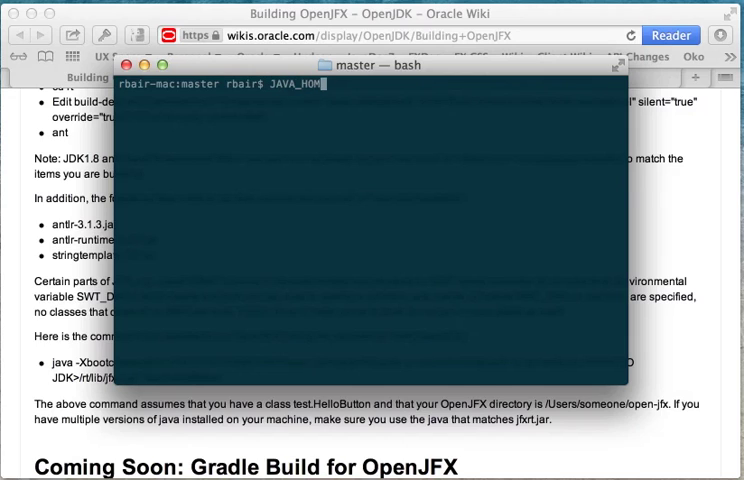
type("E=")
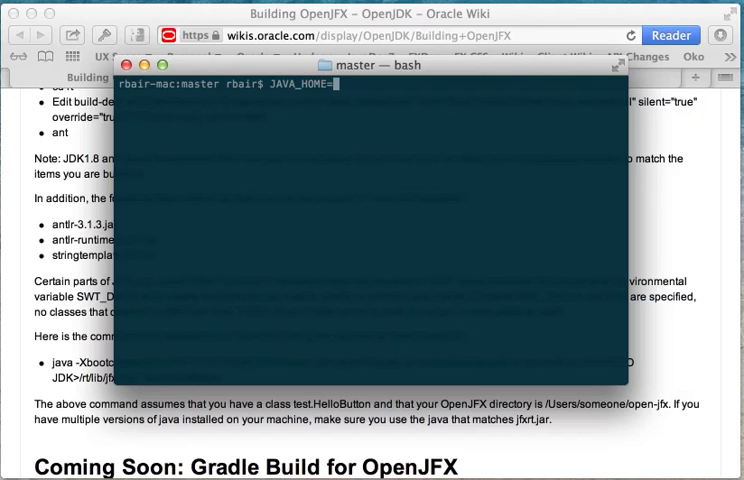
type("/")
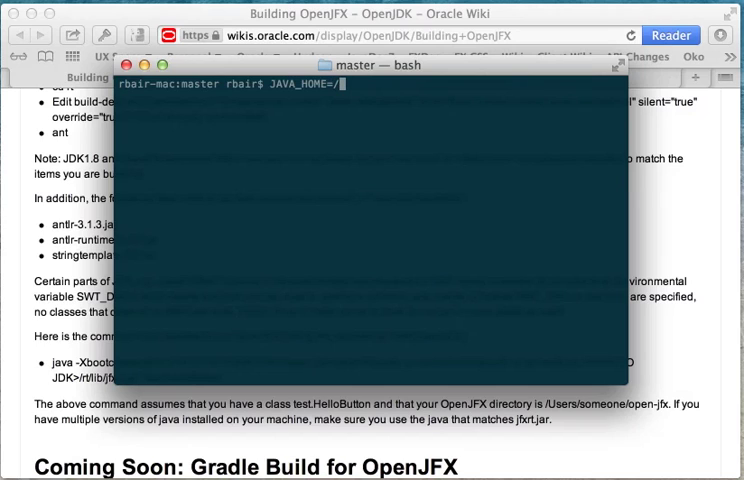
type("Li")
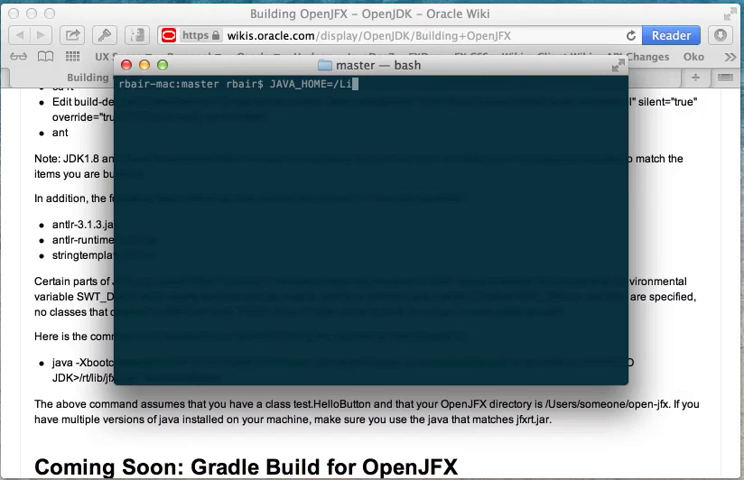
type("brary/Java/JavaVirtualMachines/jdk1.8.0.jdk_b7")
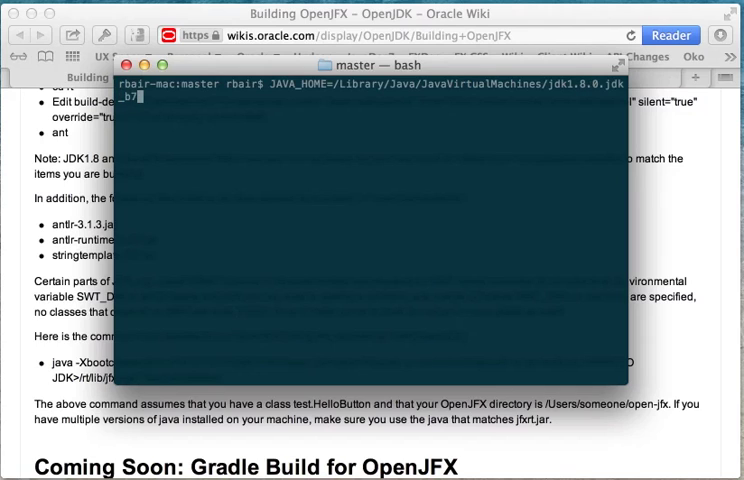
type("8/Contents/Ho")
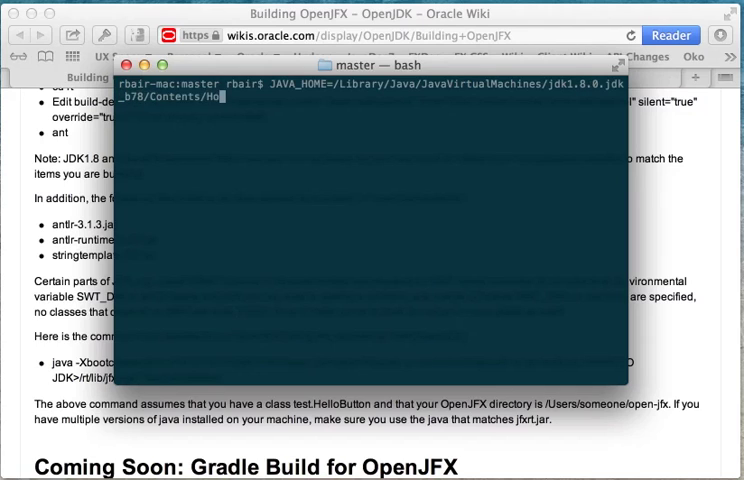
type("ant")
type("ls")
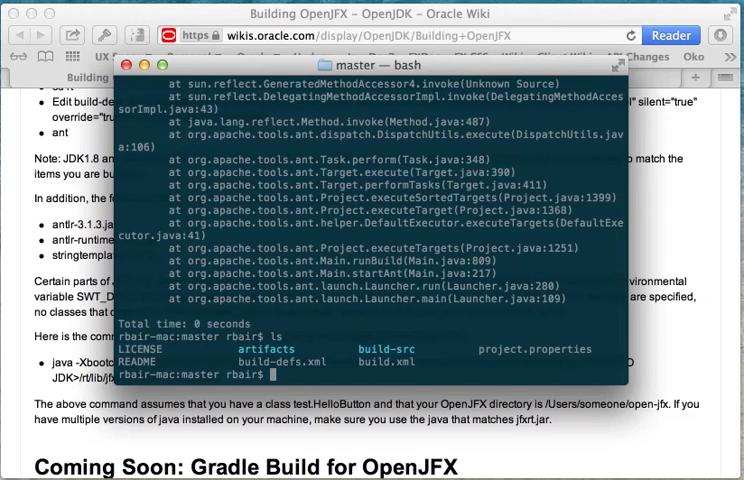
type("c")
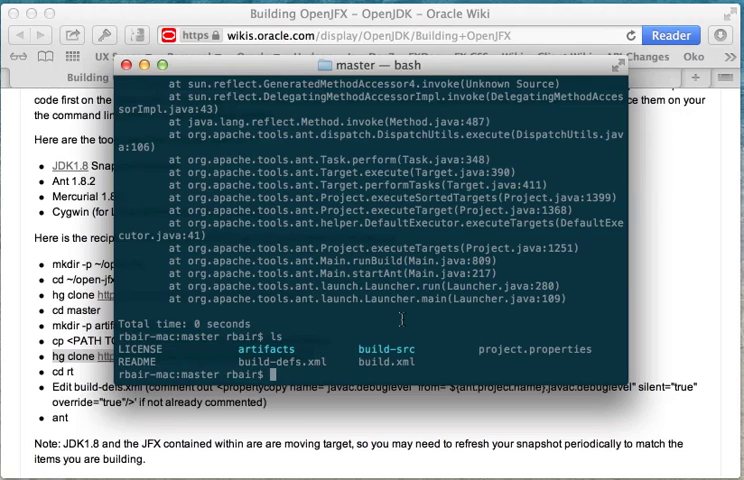
type("hg clone http://hg.openjdk.java.net/openjfx/8/master/rt")
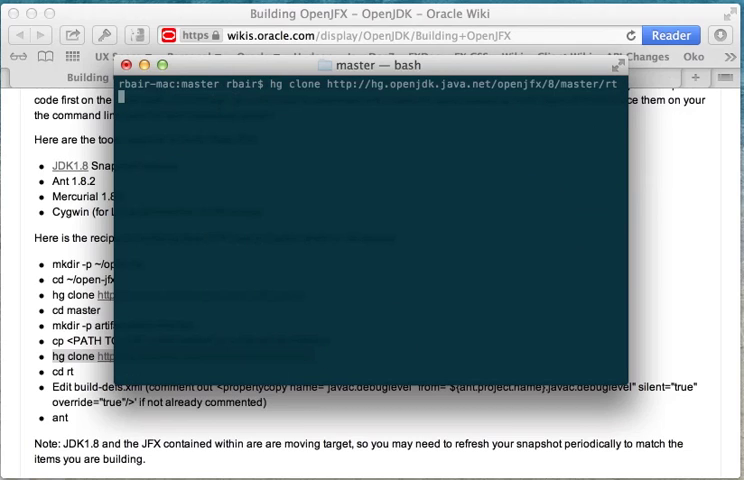
key("Return")
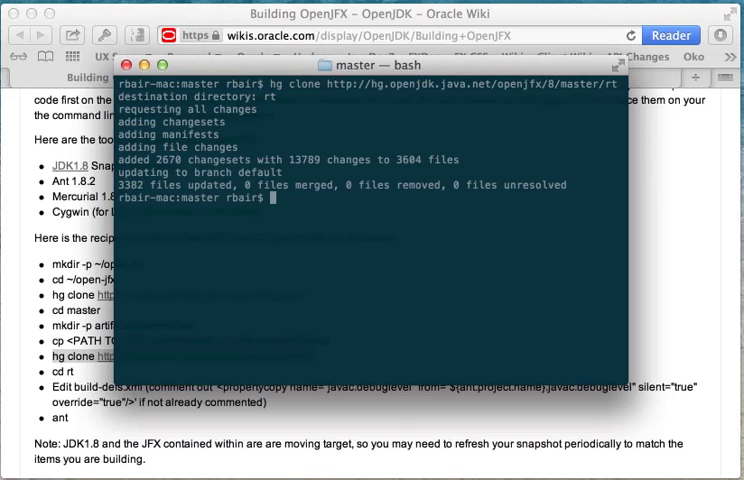
Step: Enter rt/ and run ant with JAVA_HOME set to the jdk1.8.0.jdk_b78 Contents/Home
type("cd rt/")
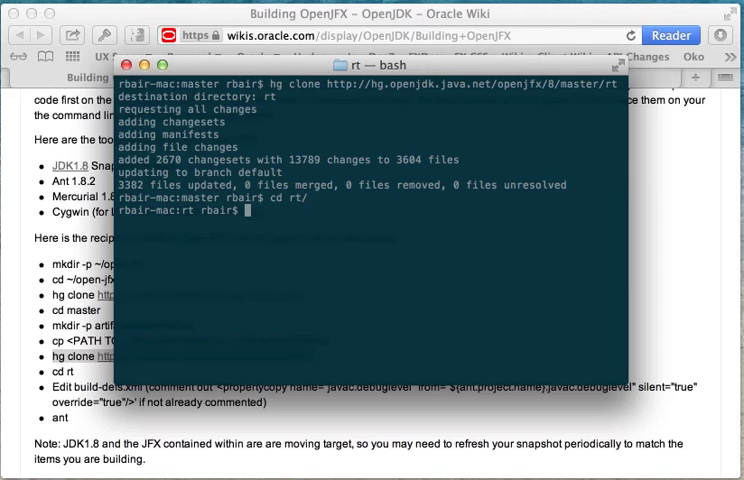
type("JAVA_HOME=/Library/Java/JavaVirtualMachines/jdk1.8.0.jdk_b78/Contents/Home/ ant")
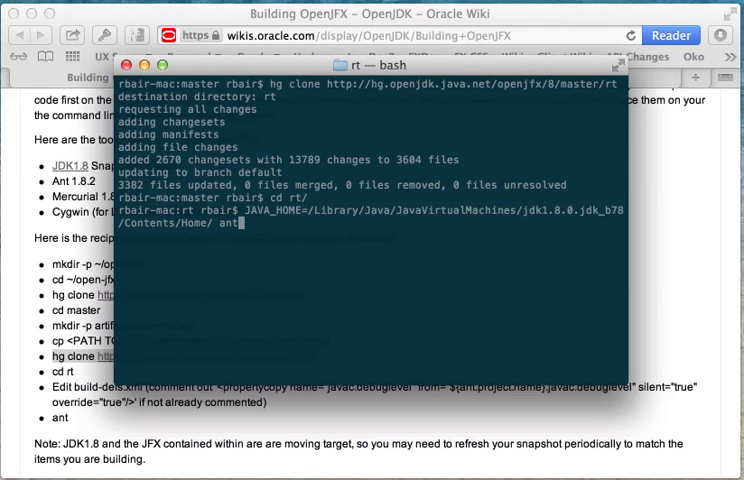
key("Return")
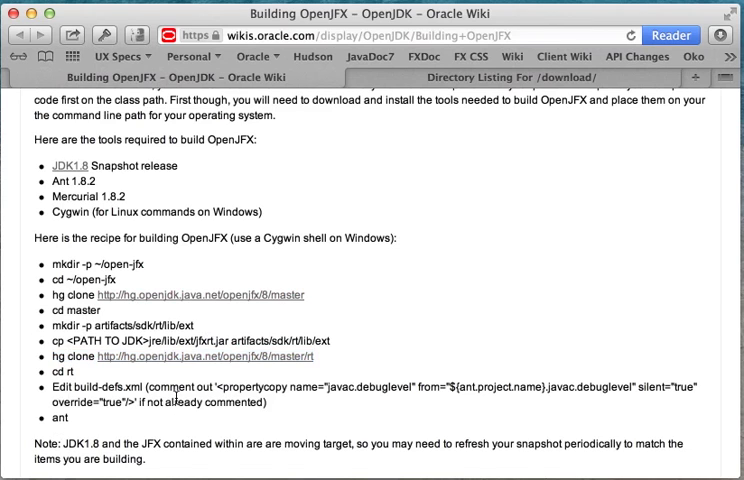
Step: Scroll down the OpenJFX wiki build recipe page
scroll("down", 3)
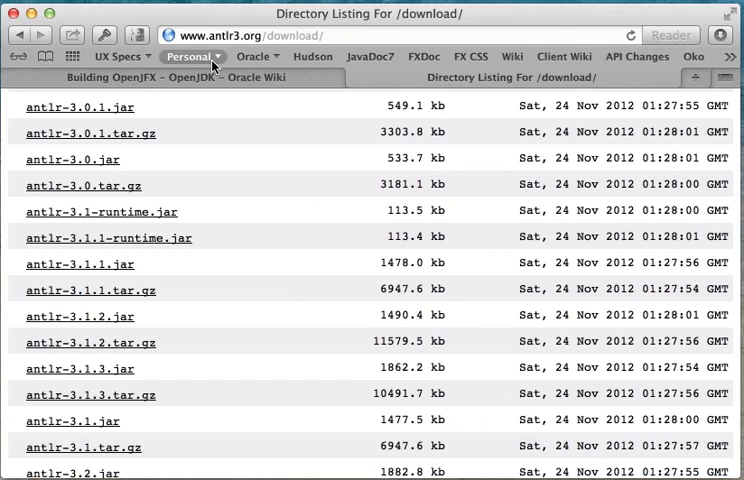
mouse_move(268, 121)
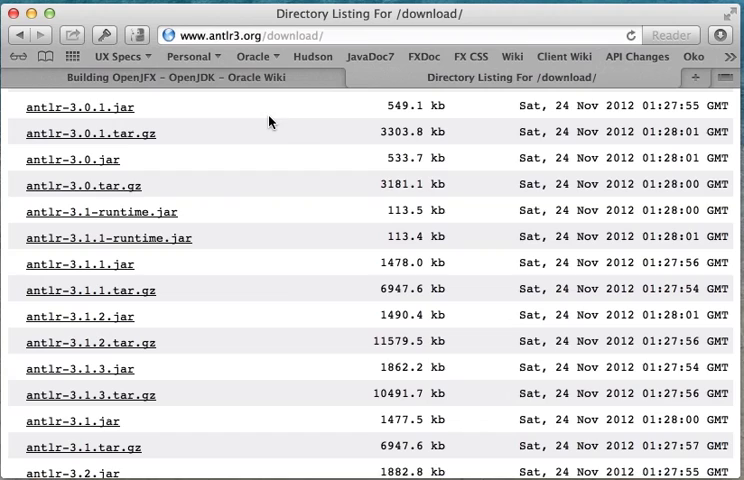
mouse_move(124, 152)
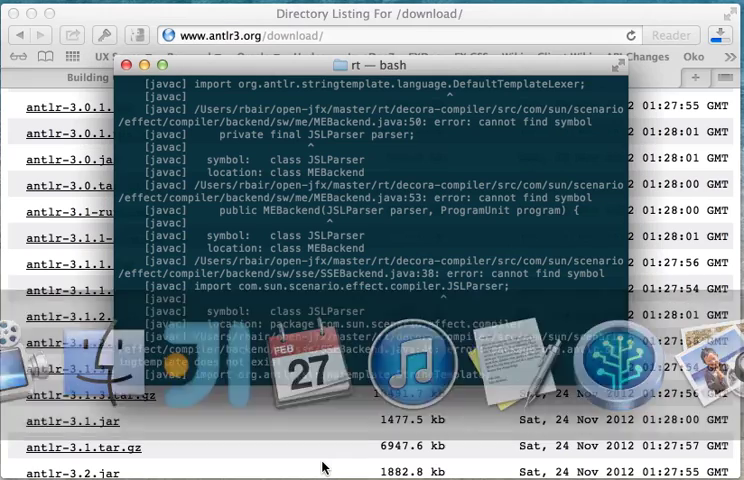
Step: In ~/Downloads, extract antlr-3.1.3.tar and list the jars in antlr-3.1.3/lib
type("cd ~/Downloads/")
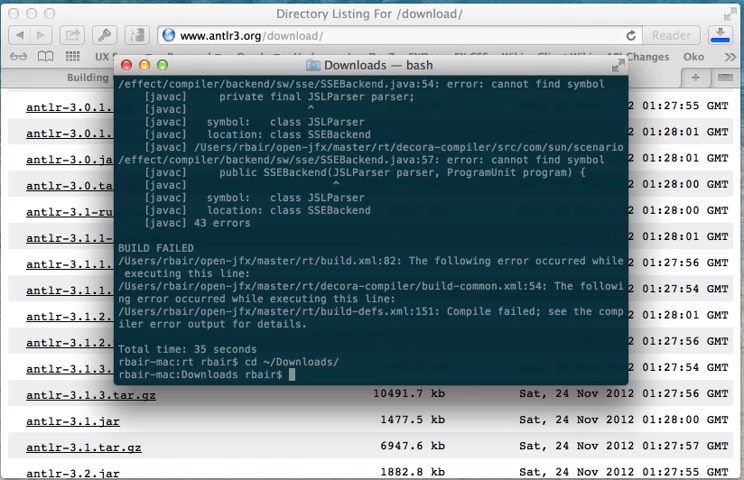
type("tar")
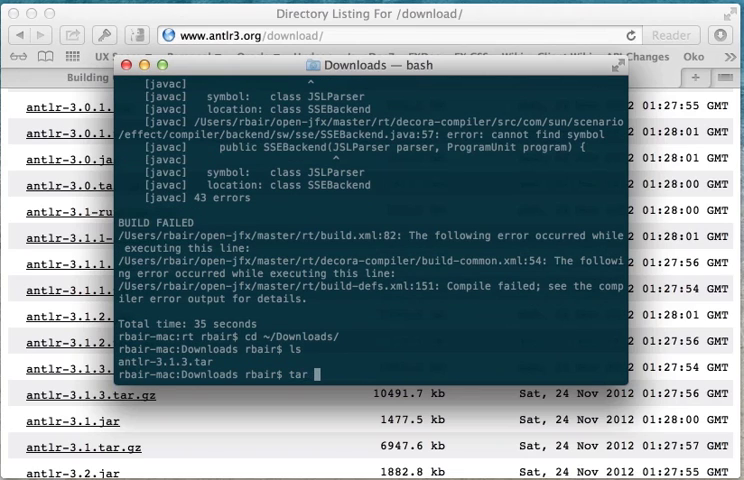
type("-xf antlr-3.1.3.tar")
type("cd")
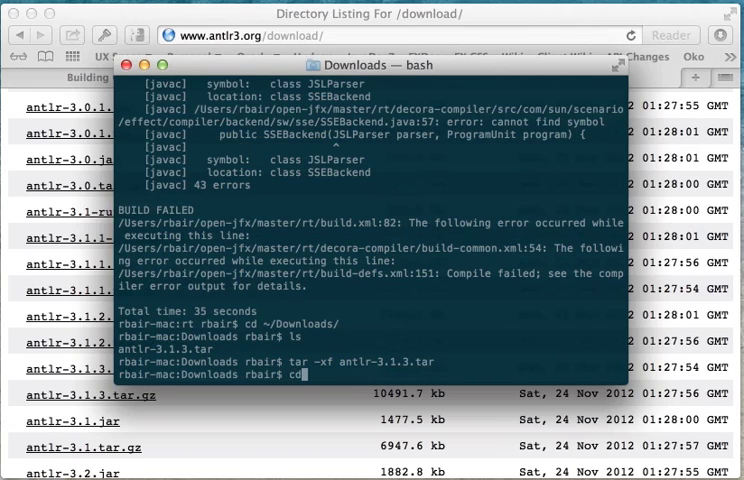
type("antlr-3.1.3/lib/")
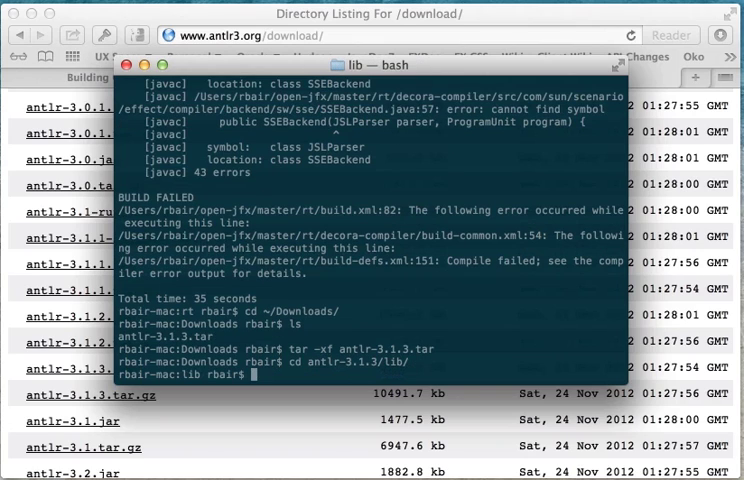
type("ls")
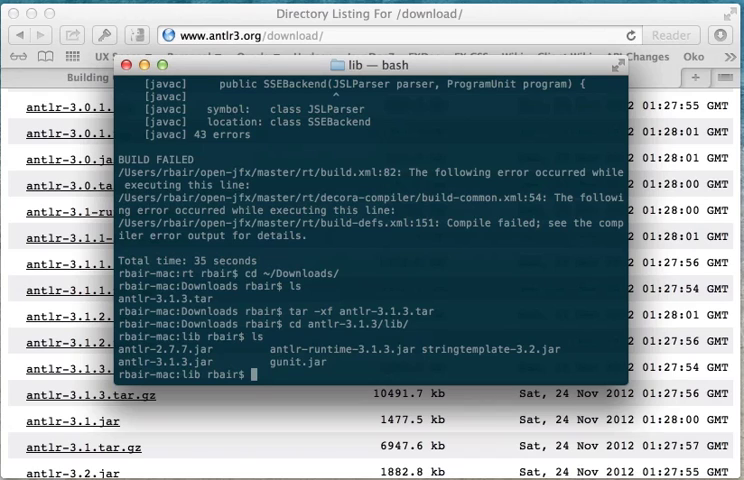
Step: Start copying an antlr jar to ~/open-jfx/, erase it, and begin a mkdir
type("cp antlr-3.1.3.jar")
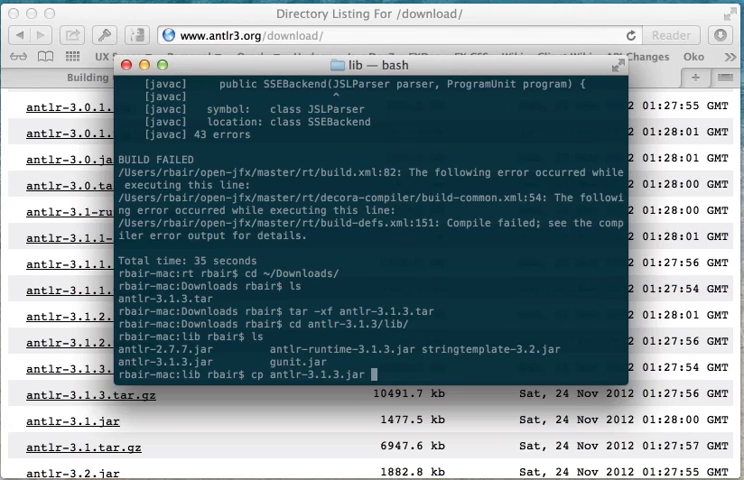
type("~/open-jfx/")
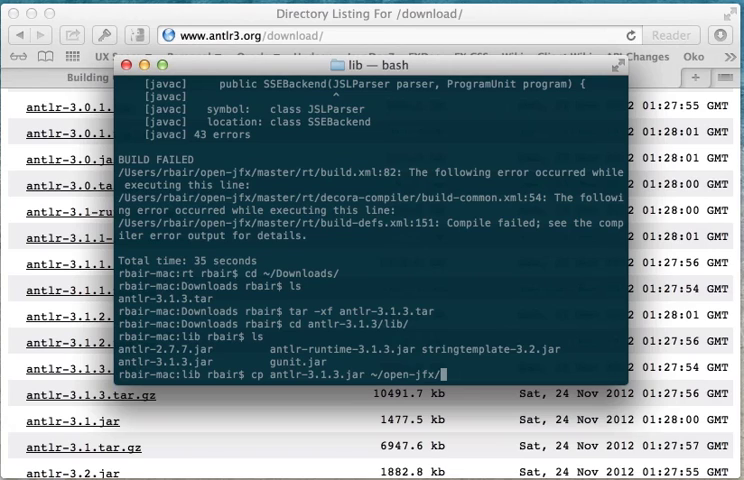
key("Backspace")
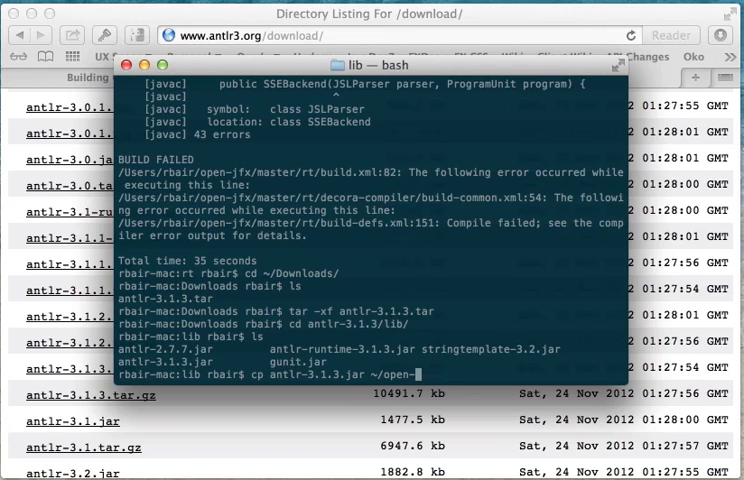
type("mkdir")
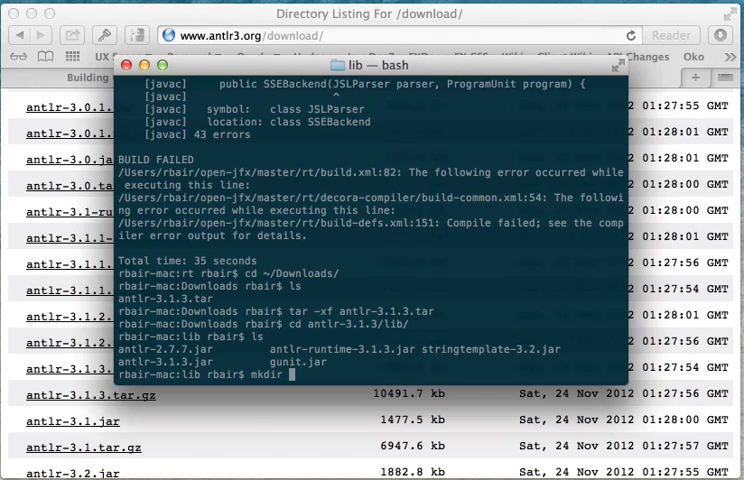
Step: Create ~/open-jfx/master/lib and copy antlr-3.1.3, antlr-runtime-3.1.3 and stringtemplate-3.2 jars there
type("~/open-jfx/")
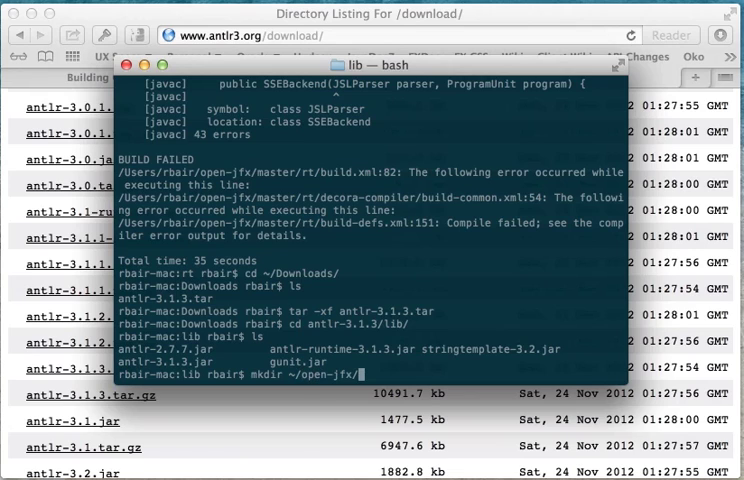
type("master/lib")
type("cp")
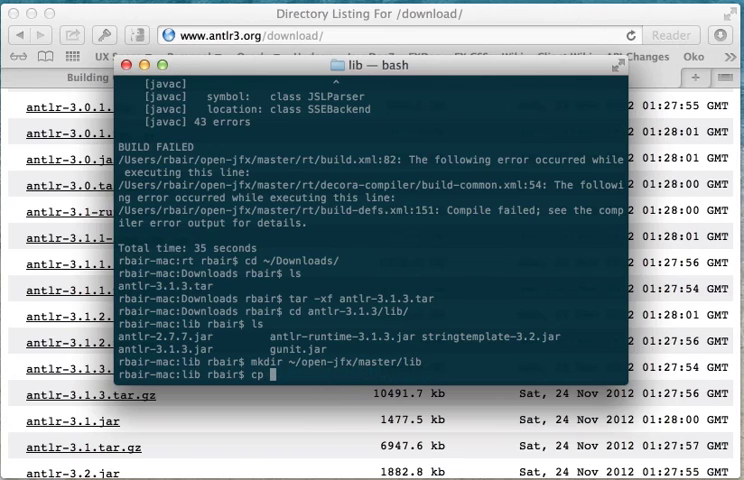
type("antlr-3.1.3.jar")
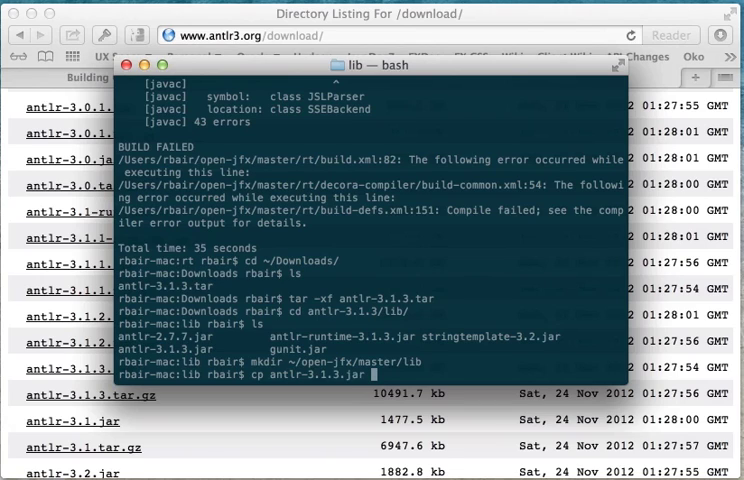
type("~/open-jfx/master/lib")
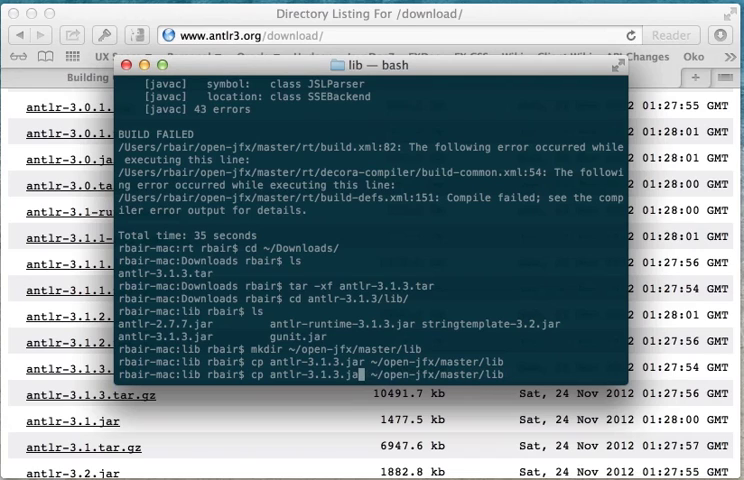
type("antlr-runtime-3.1.3.jar")
type("cd")
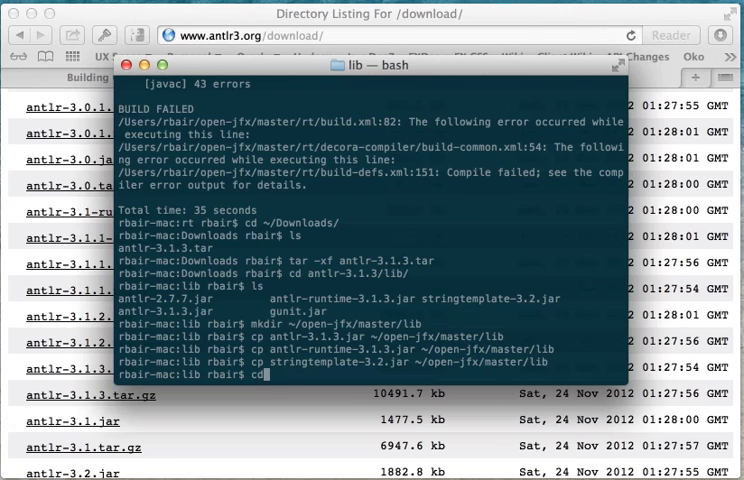
Step: Return to ~/open-jfx/master/rt/ and rerun ant with JAVA_HOME set to JDK 1.8 b78
type("~/open-jfx/")
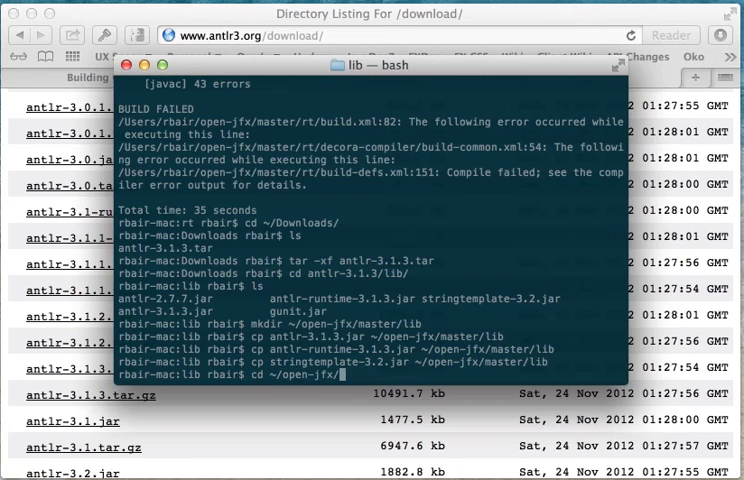
type("rt/")
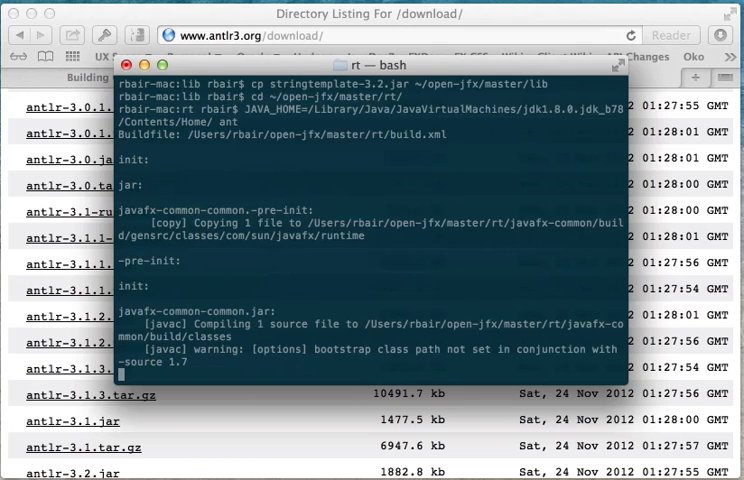
scroll("down", 3)
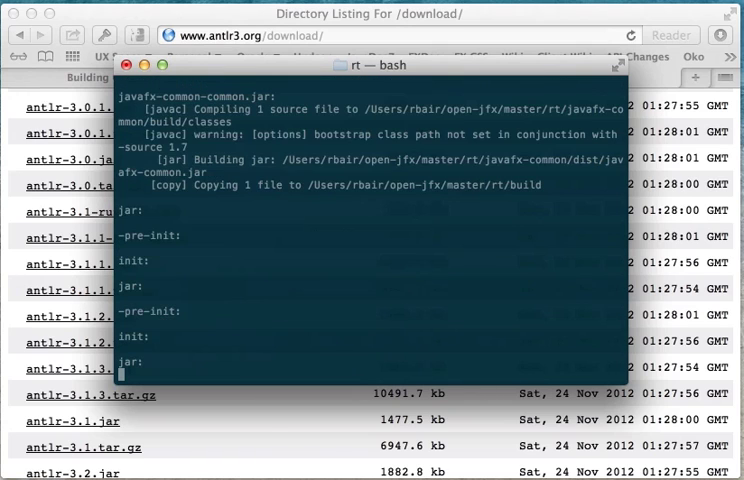